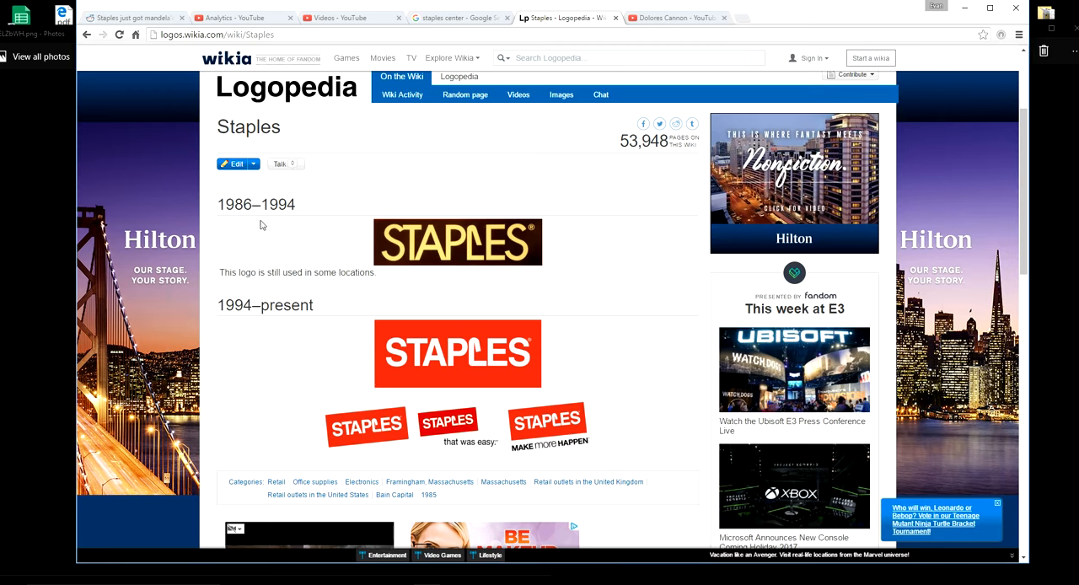
{"action": "mouse_move", "coordinate": [531, 256]}
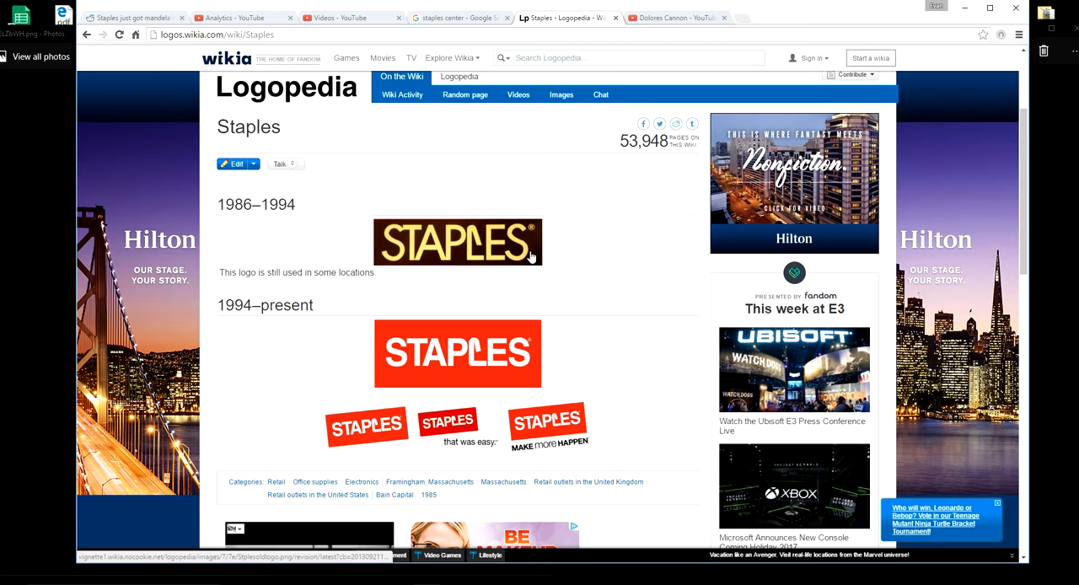
{"action": "mouse_move", "coordinate": [337, 340]}
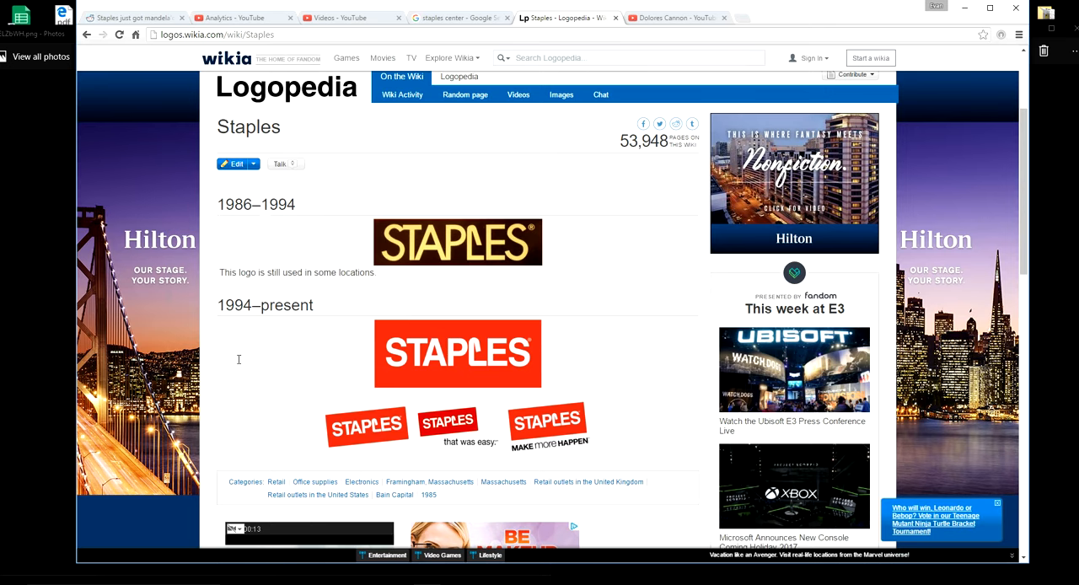
Show the two Staples logo Photos windows side by side, then bring up the Dolores Cannon channel videos
{"action": "scroll", "scroll_direction": "up", "scroll_amount": 3}
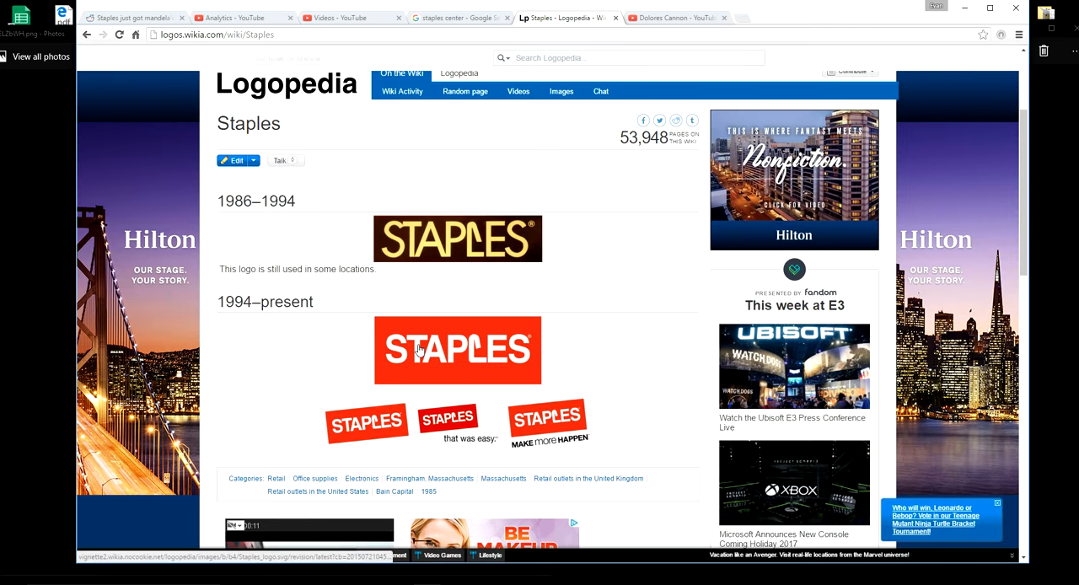
{"action": "scroll", "scroll_direction": "down", "scroll_amount": 3}
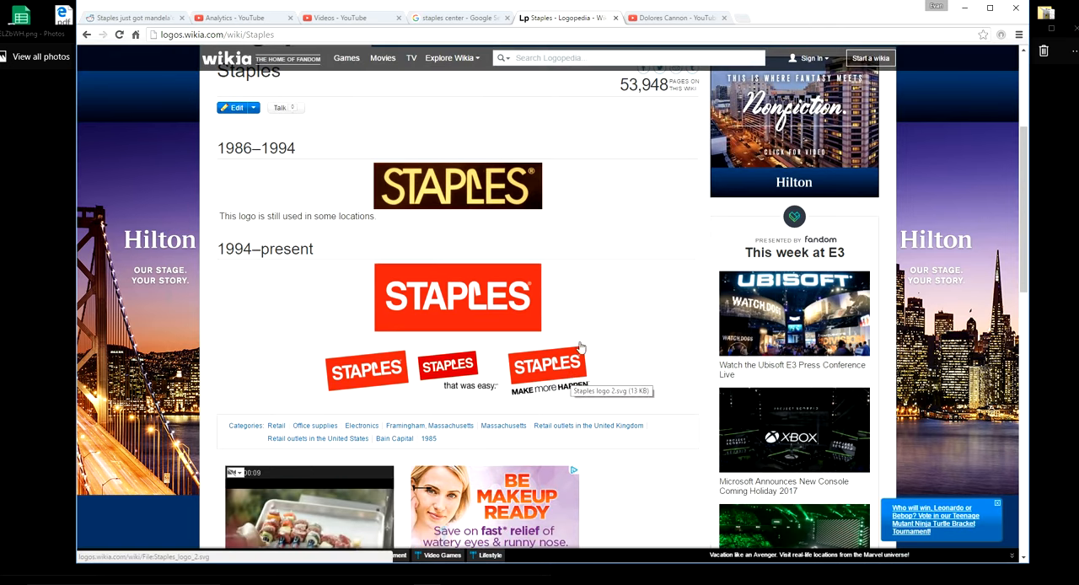
{"action": "mouse_move", "coordinate": [590, 215]}
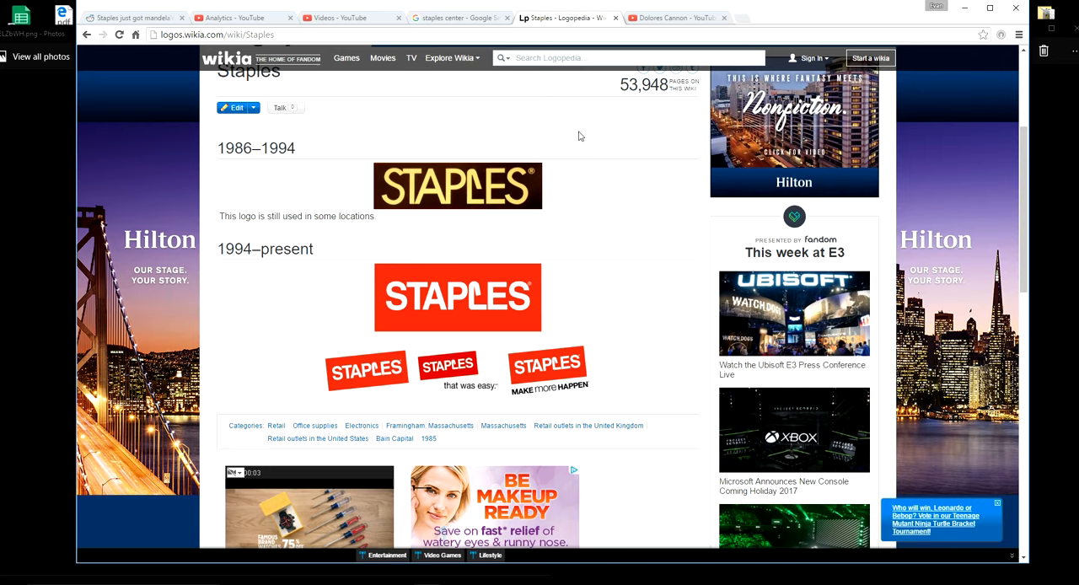
{"action": "left_click", "coordinate": [459, 17]}
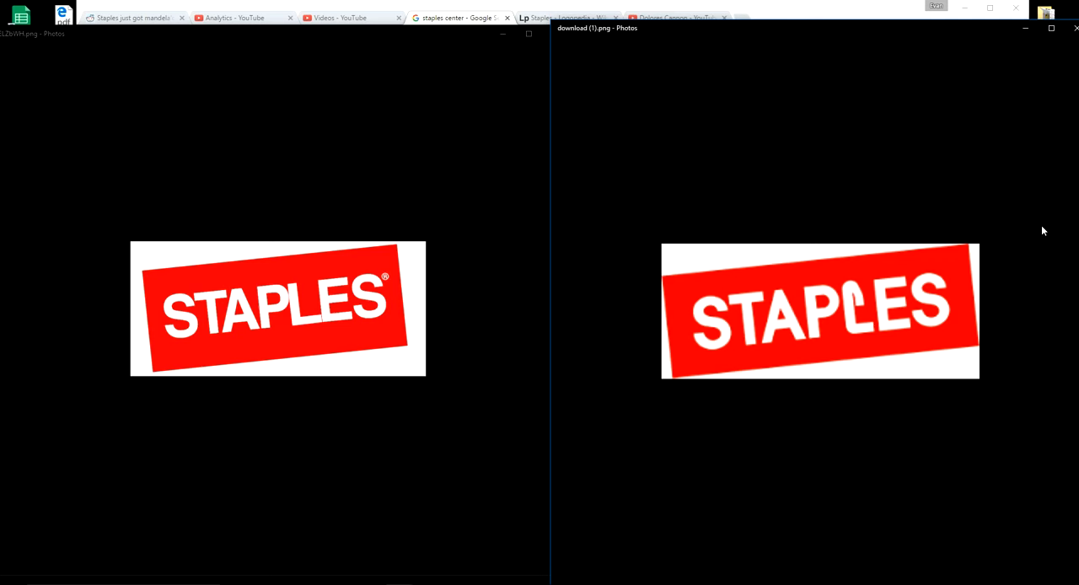
{"action": "mouse_move", "coordinate": [759, 93]}
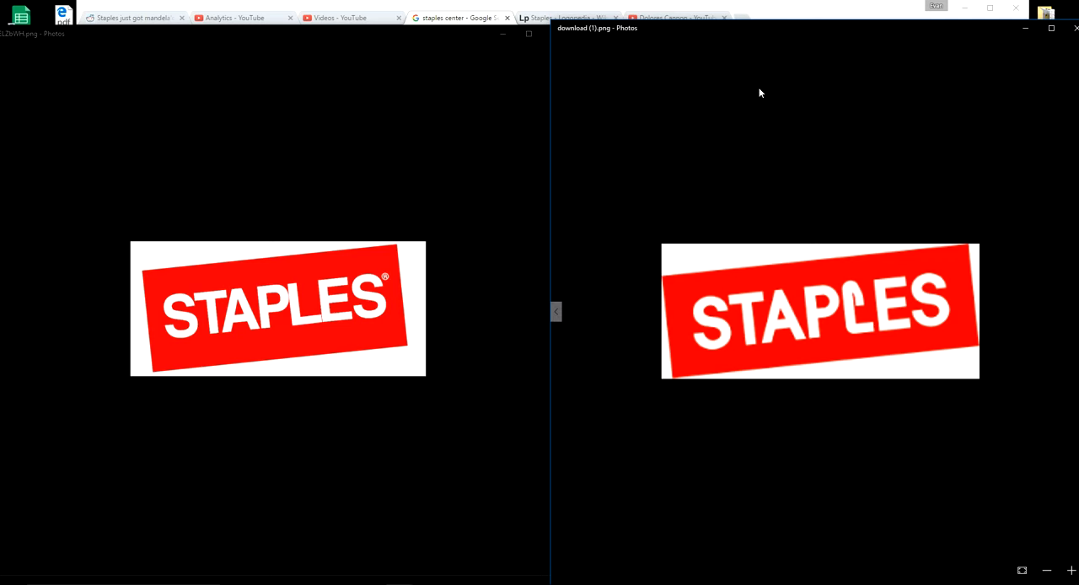
{"action": "mouse_move", "coordinate": [721, 183]}
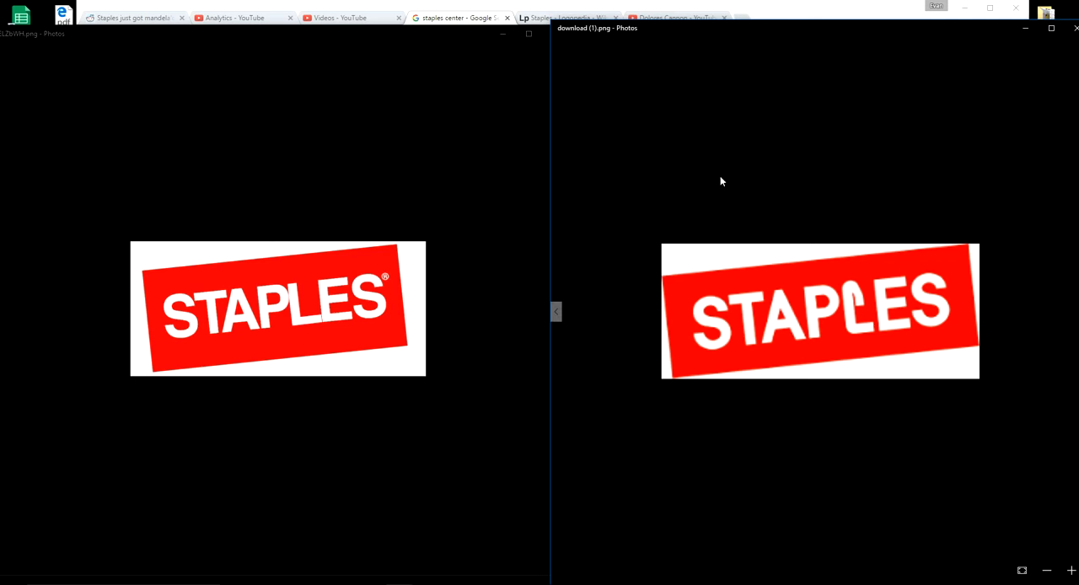
{"action": "mouse_move", "coordinate": [661, 47]}
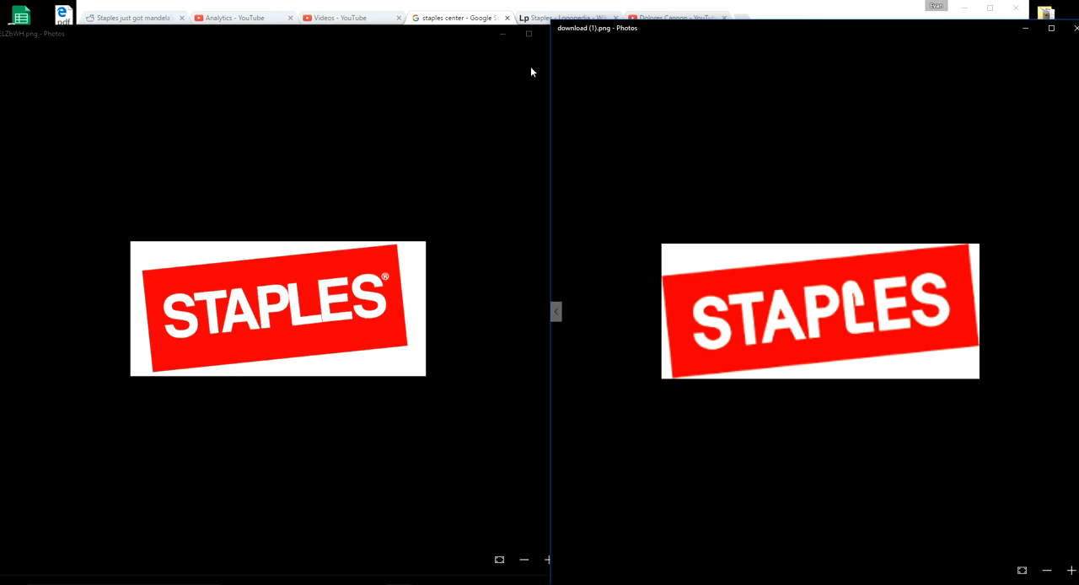
{"action": "mouse_move", "coordinate": [673, 27]}
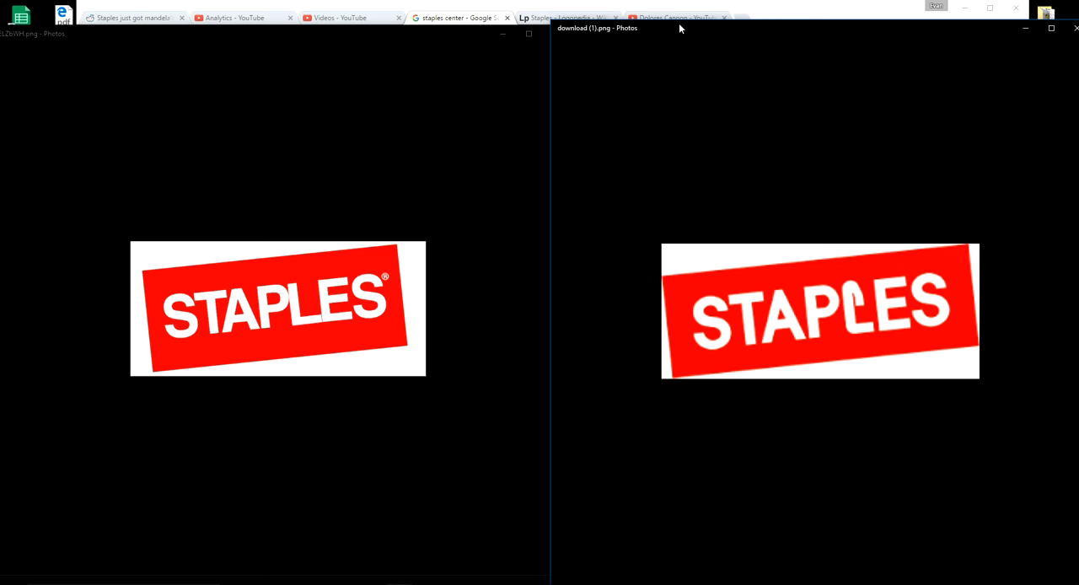
{"action": "mouse_move", "coordinate": [697, 31]}
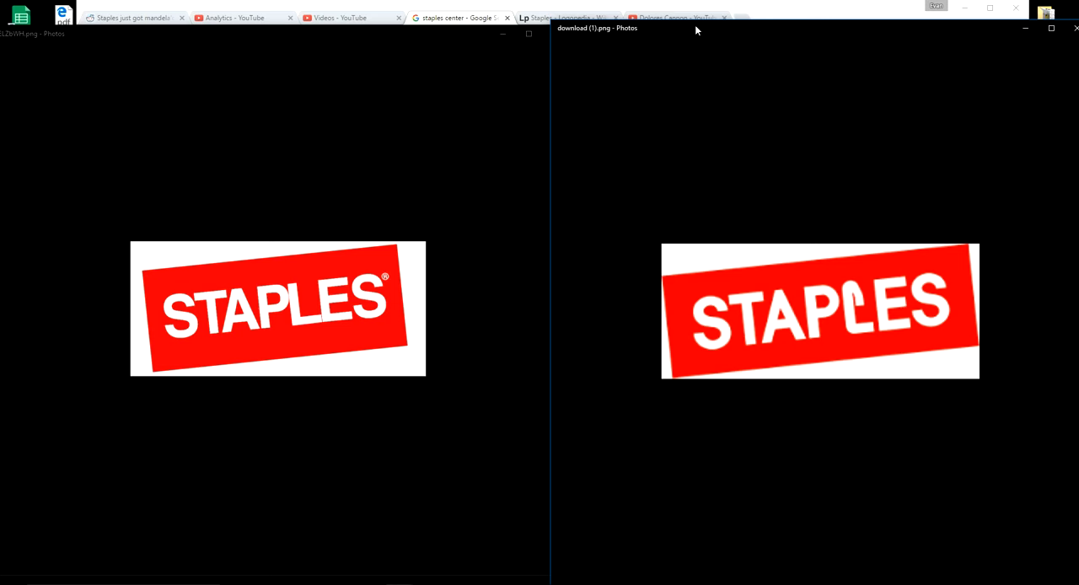
{"action": "mouse_move", "coordinate": [692, 31]}
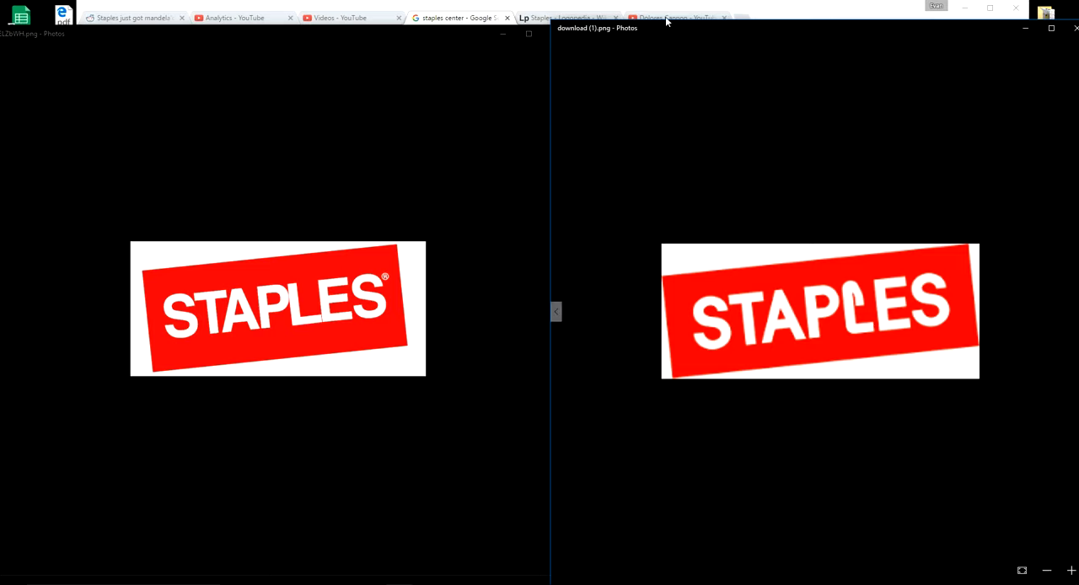
{"action": "left_click", "coordinate": [674, 17]}
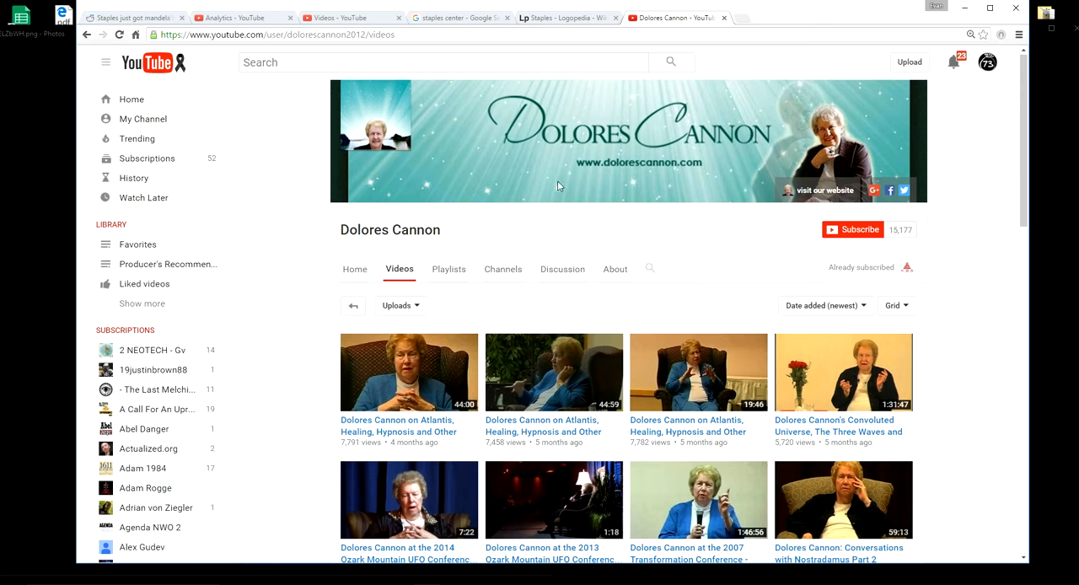
Browse the channel's video list and return to the Logopedia Staples logo history page
{"action": "scroll", "scroll_direction": "down", "scroll_amount": 3}
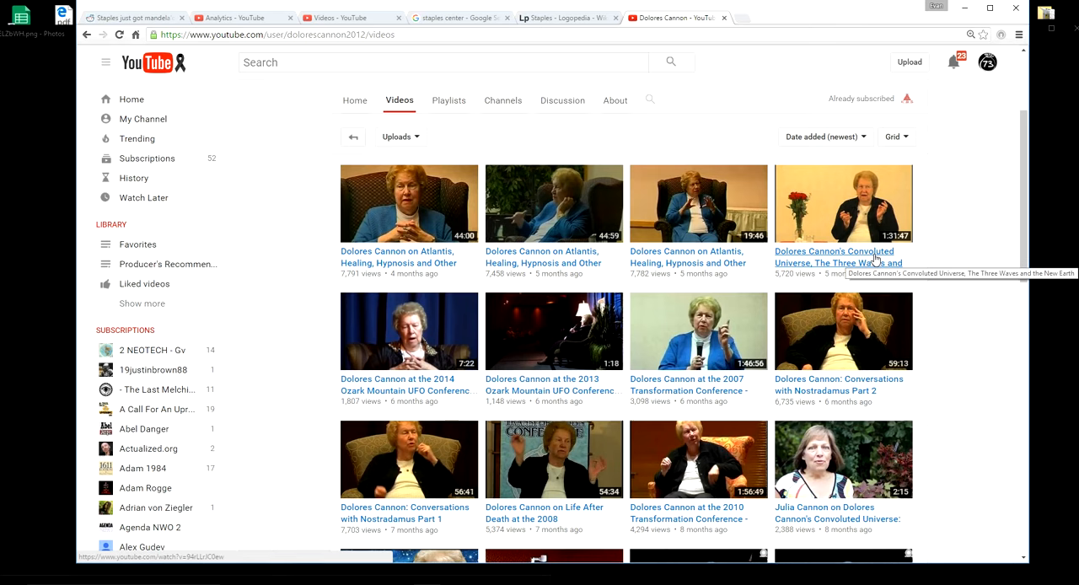
{"action": "mouse_move", "coordinate": [875, 258]}
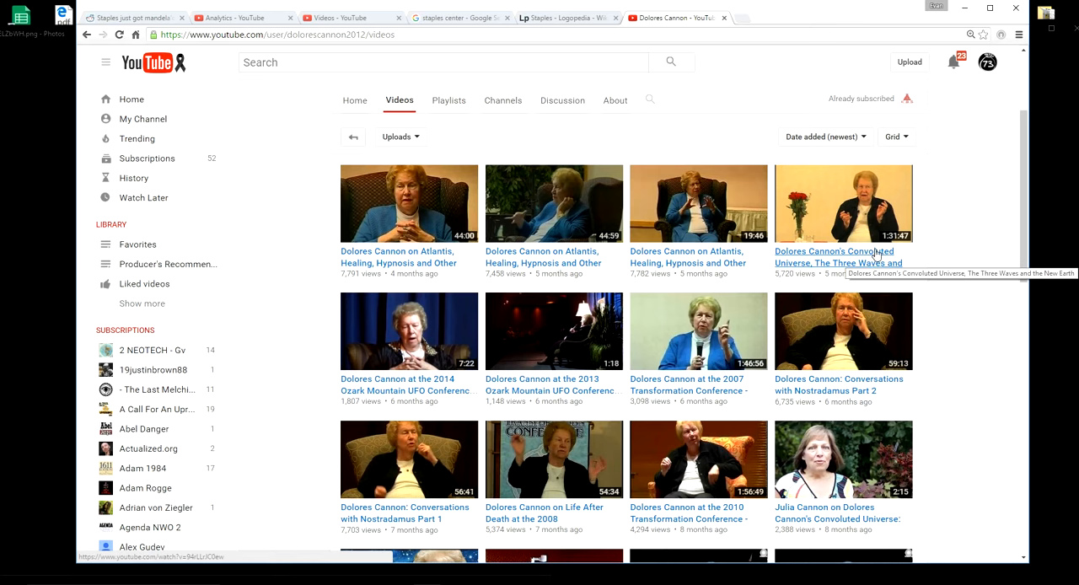
{"action": "scroll", "scroll_direction": "up", "scroll_amount": 3}
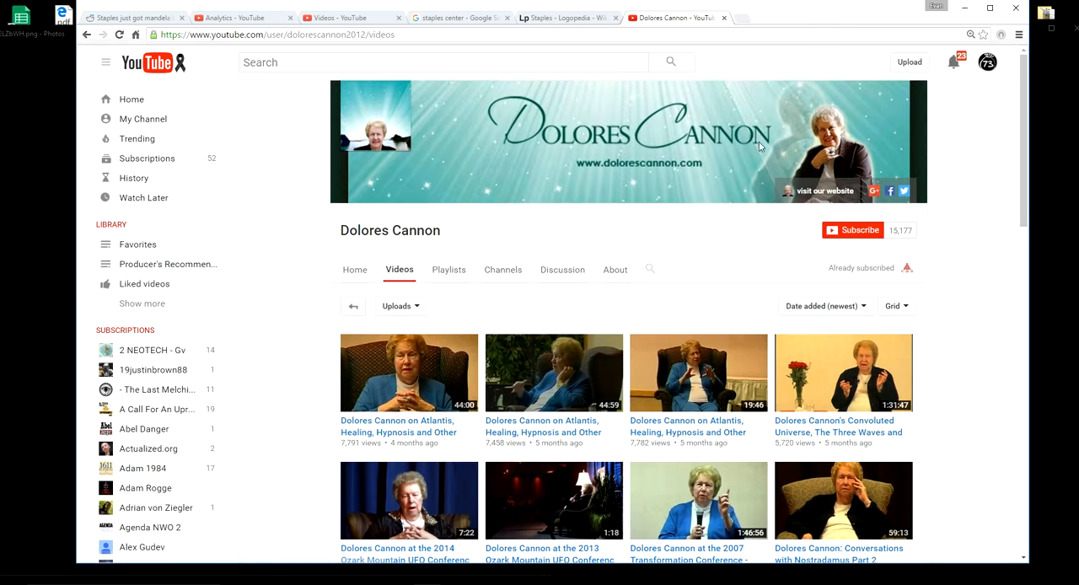
{"action": "mouse_move", "coordinate": [600, 212]}
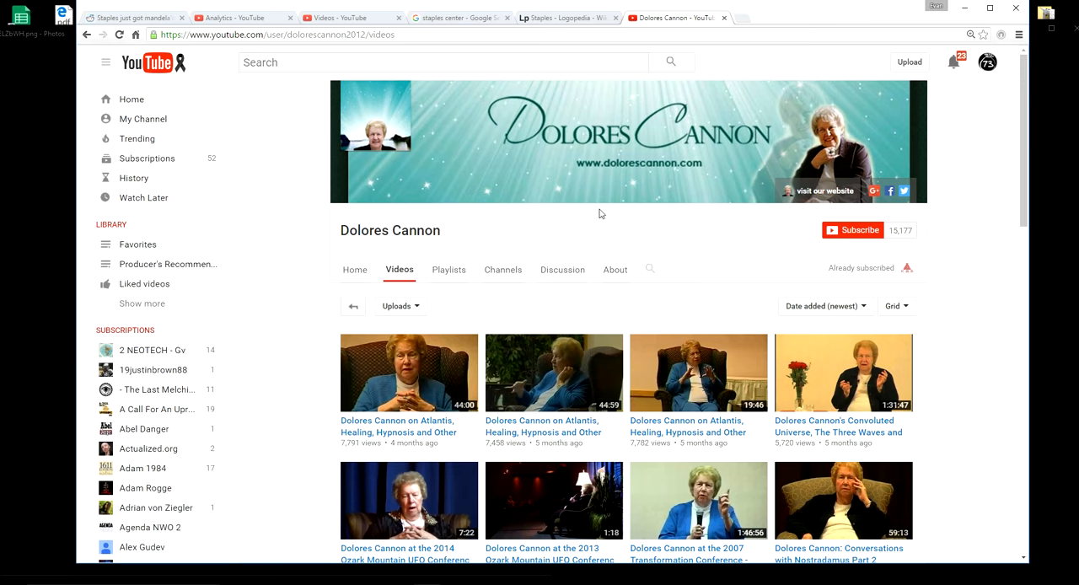
{"action": "mouse_move", "coordinate": [802, 142]}
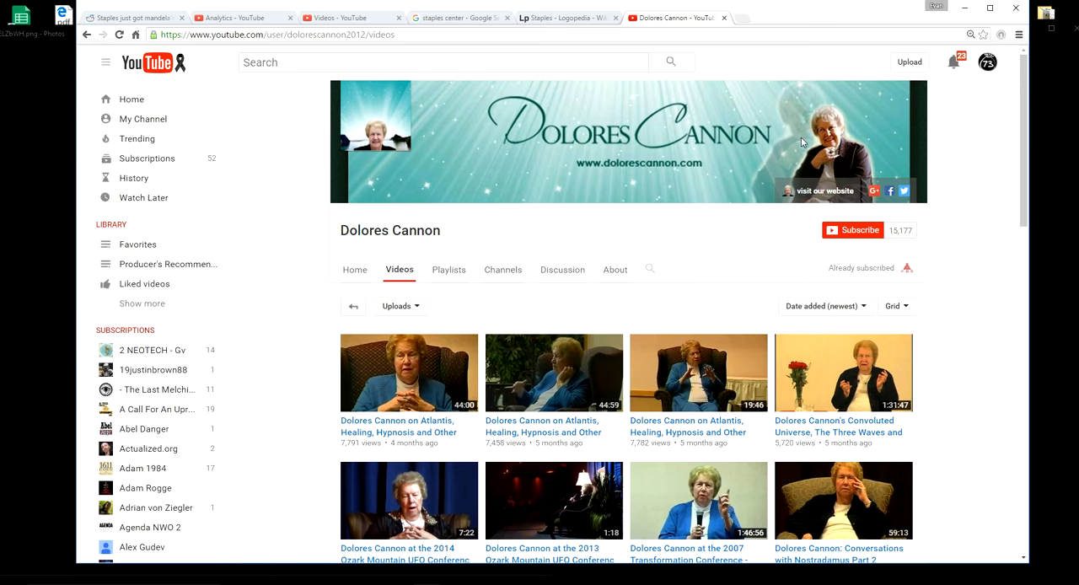
{"action": "mouse_move", "coordinate": [324, 454]}
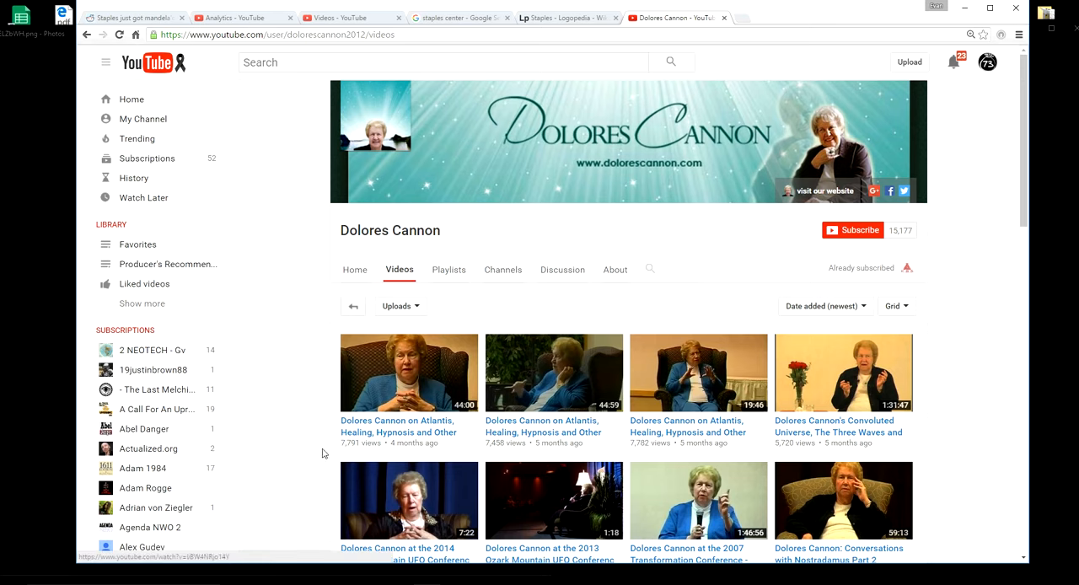
{"action": "scroll", "scroll_direction": "down", "scroll_amount": 3}
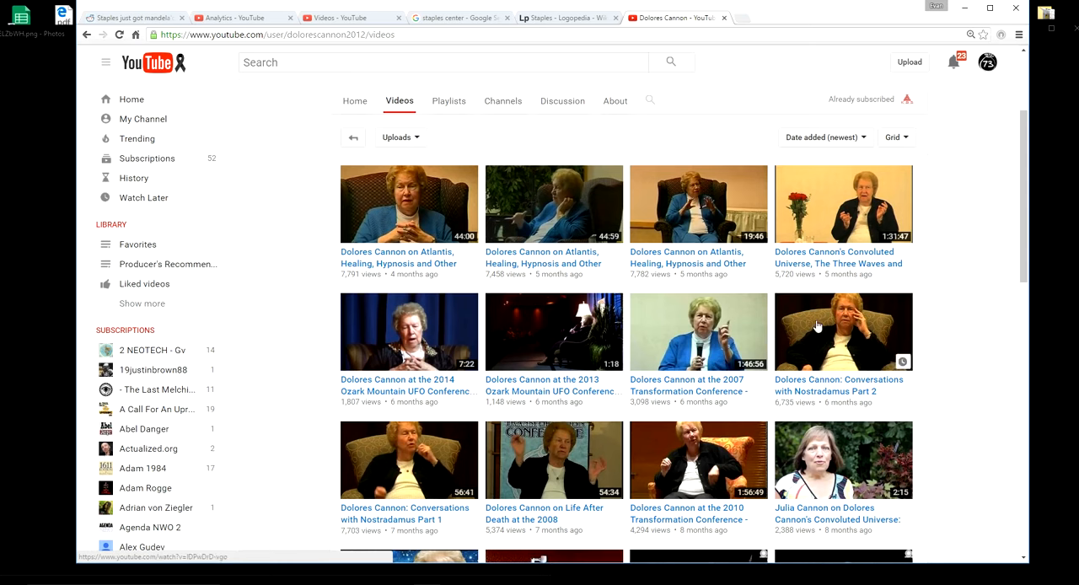
{"action": "mouse_move", "coordinate": [826, 259]}
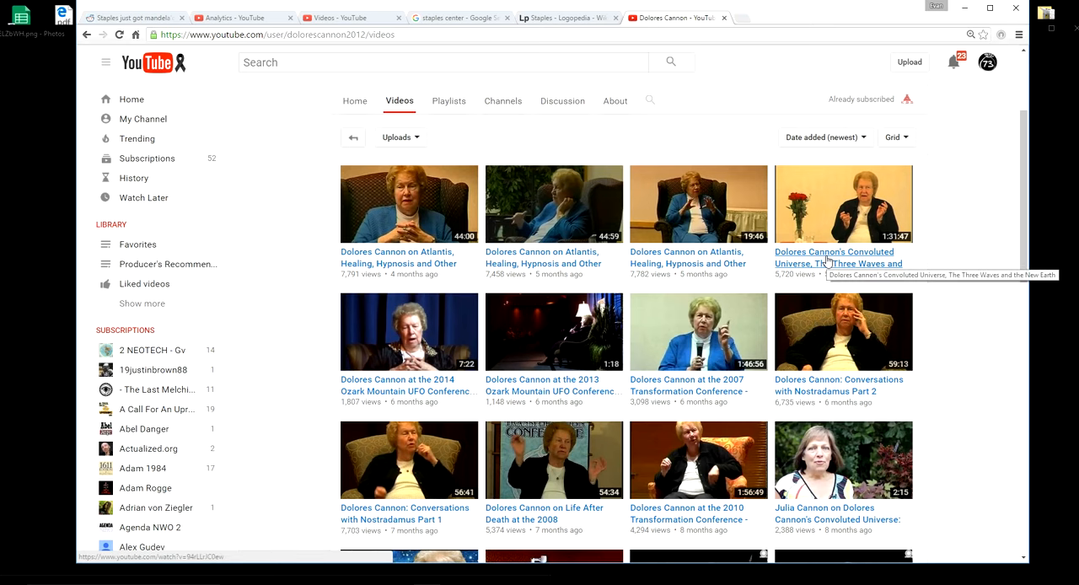
{"action": "mouse_move", "coordinate": [378, 273]}
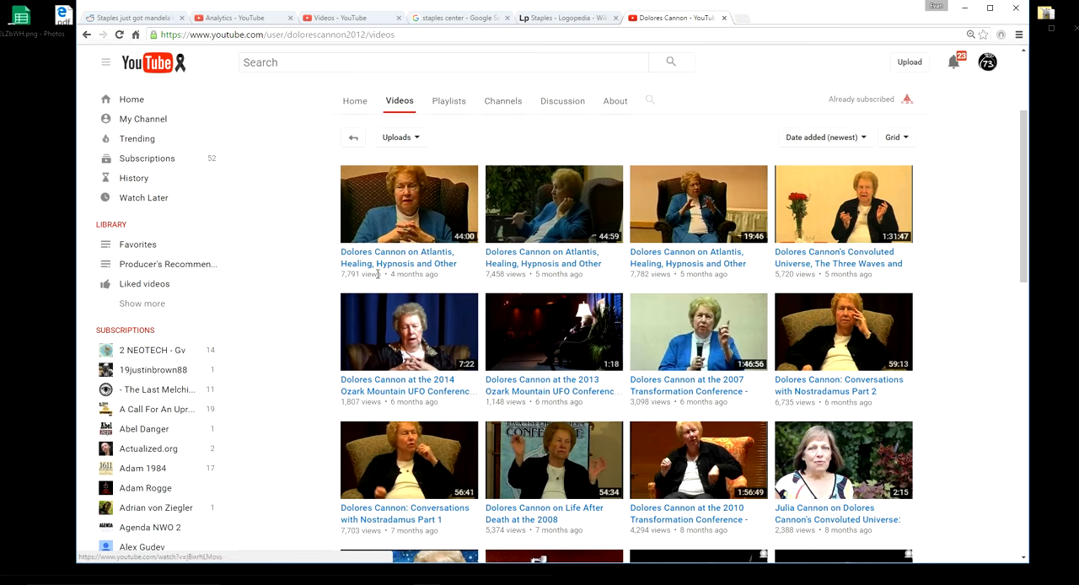
{"action": "mouse_move", "coordinate": [722, 255]}
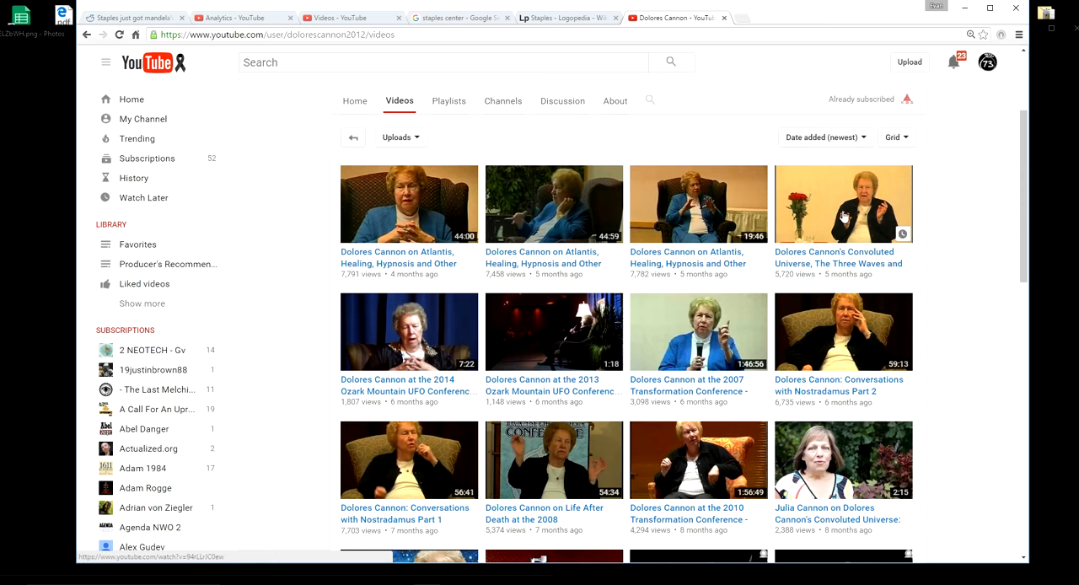
{"action": "mouse_move", "coordinate": [860, 221]}
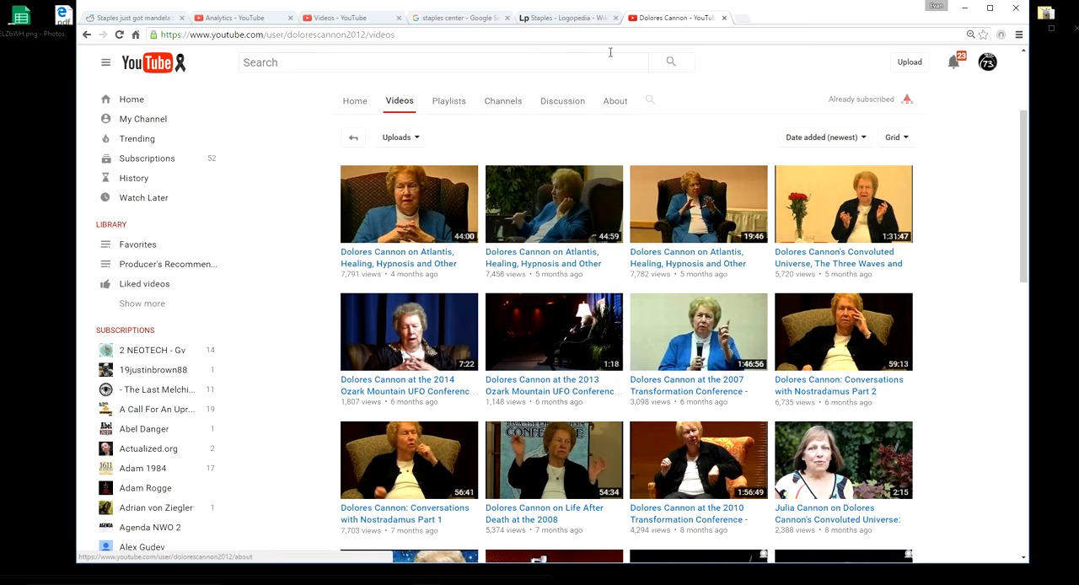
{"action": "left_click", "coordinate": [565, 17]}
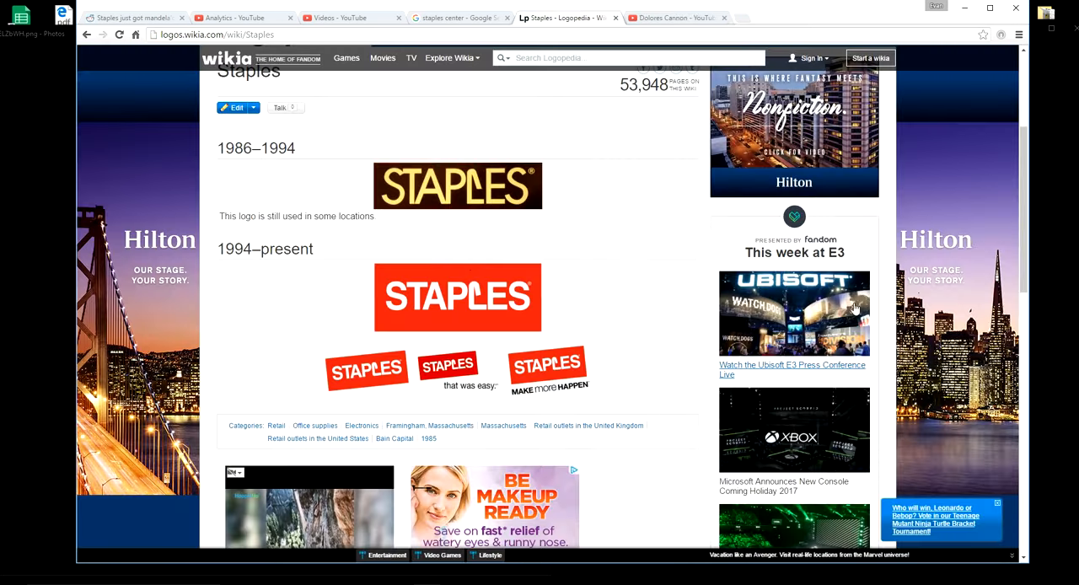
{"action": "mouse_move", "coordinate": [492, 300]}
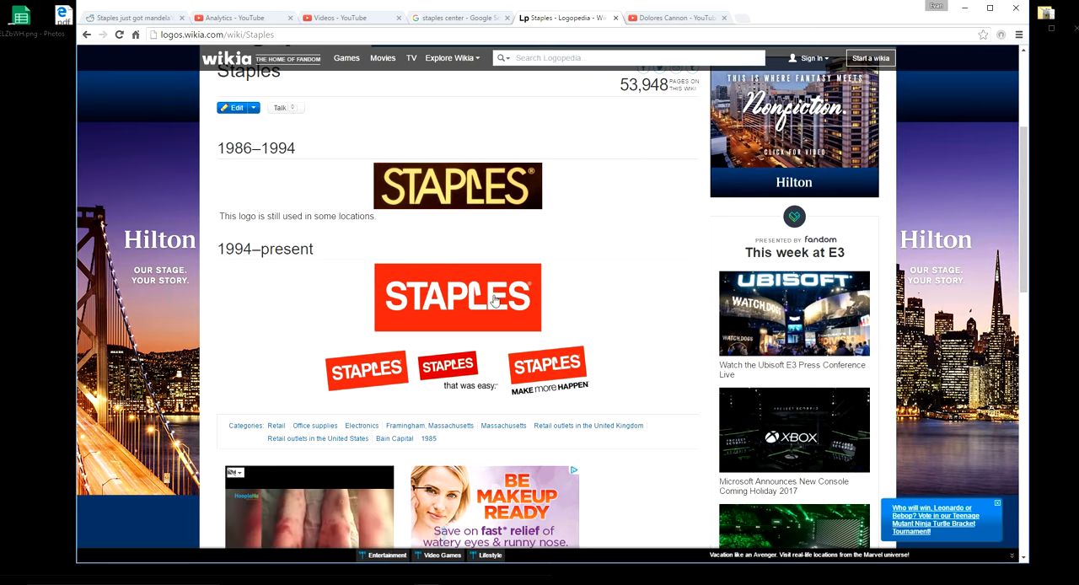
Browse the Google Images results for 'staples center' down and back up
{"action": "left_click", "coordinate": [456, 16]}
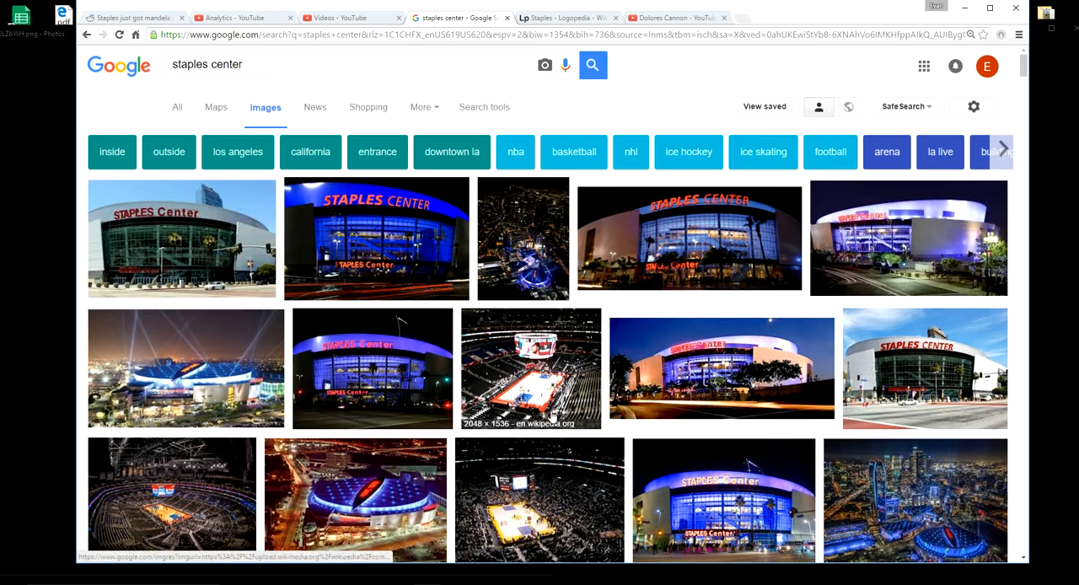
{"action": "scroll", "scroll_direction": "down", "scroll_amount": 3}
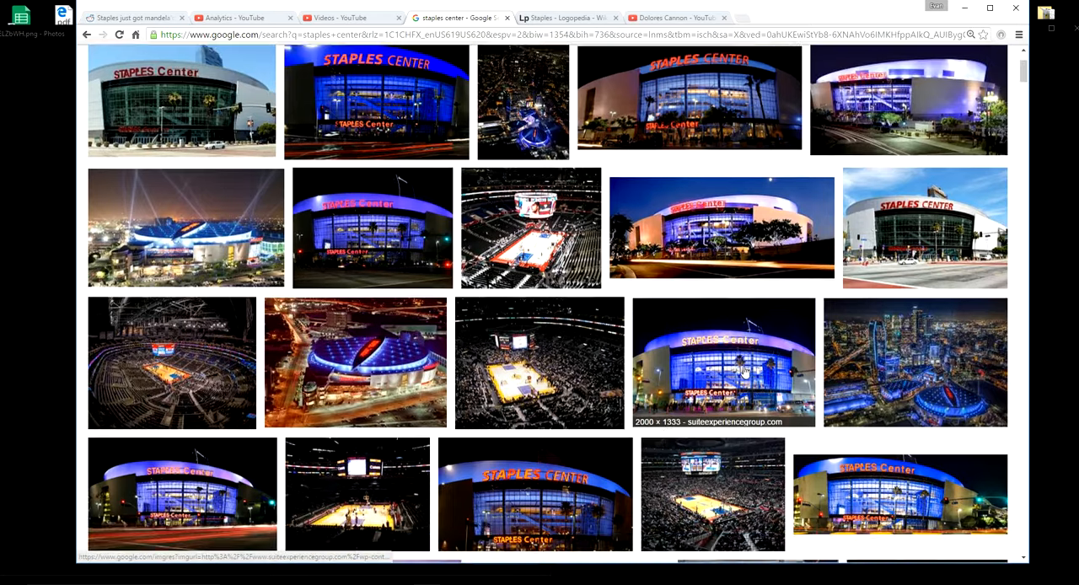
{"action": "scroll", "scroll_direction": "up", "scroll_amount": 3}
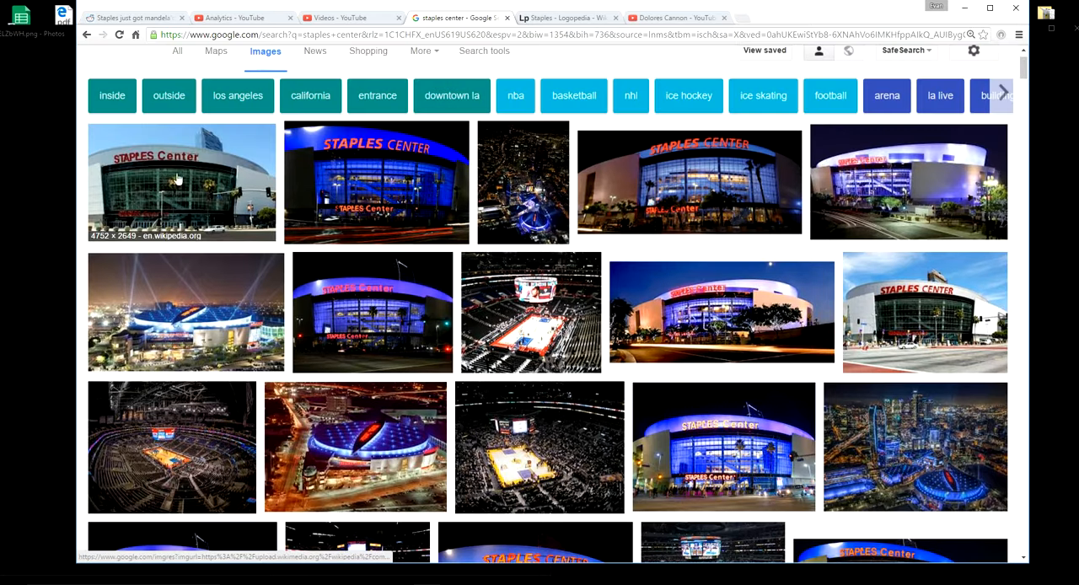
{"action": "mouse_move", "coordinate": [144, 166]}
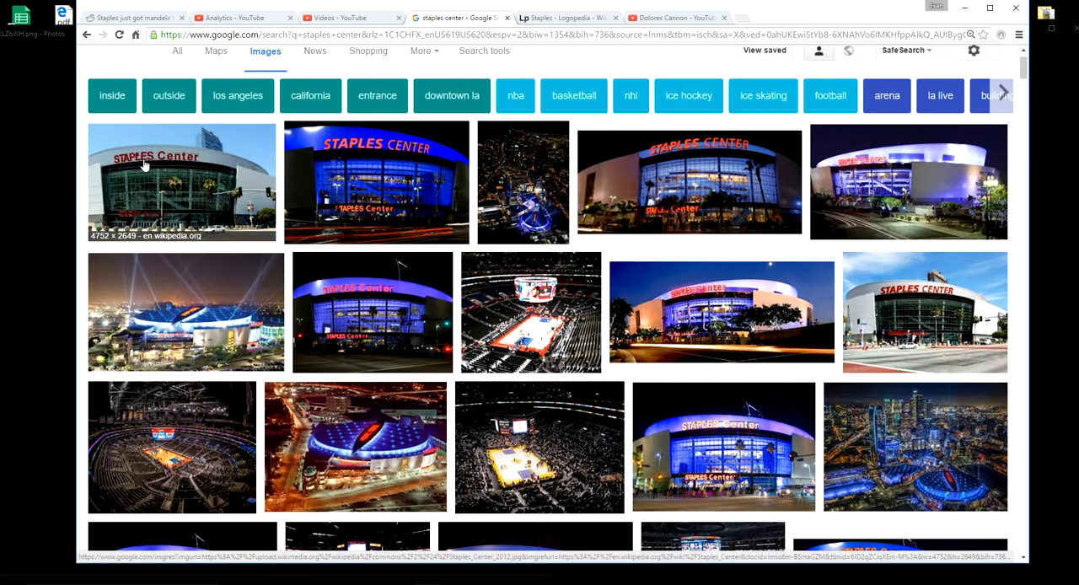
{"action": "mouse_move", "coordinate": [351, 313]}
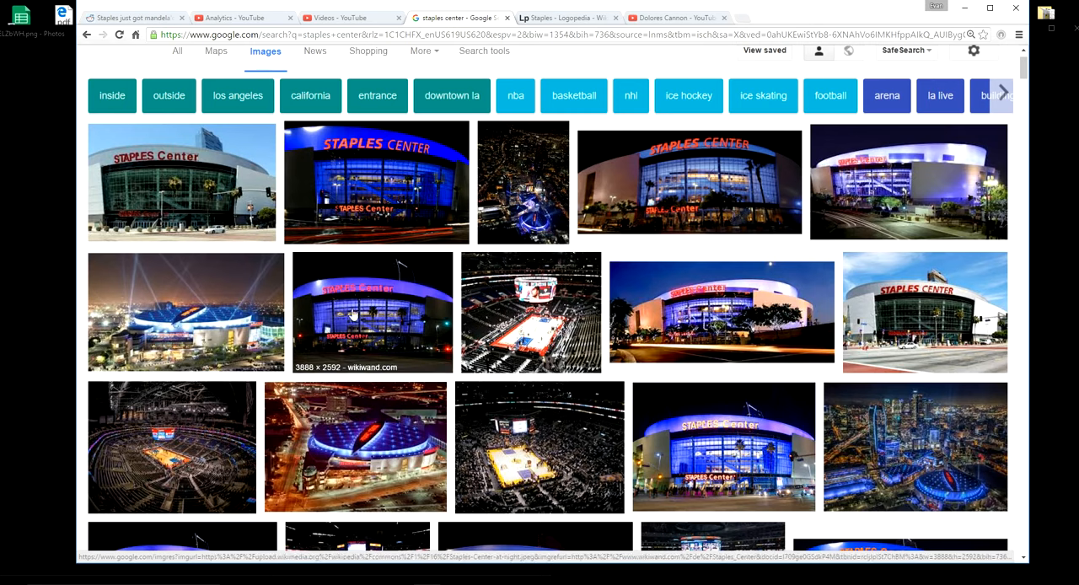
{"action": "mouse_move", "coordinate": [355, 155]}
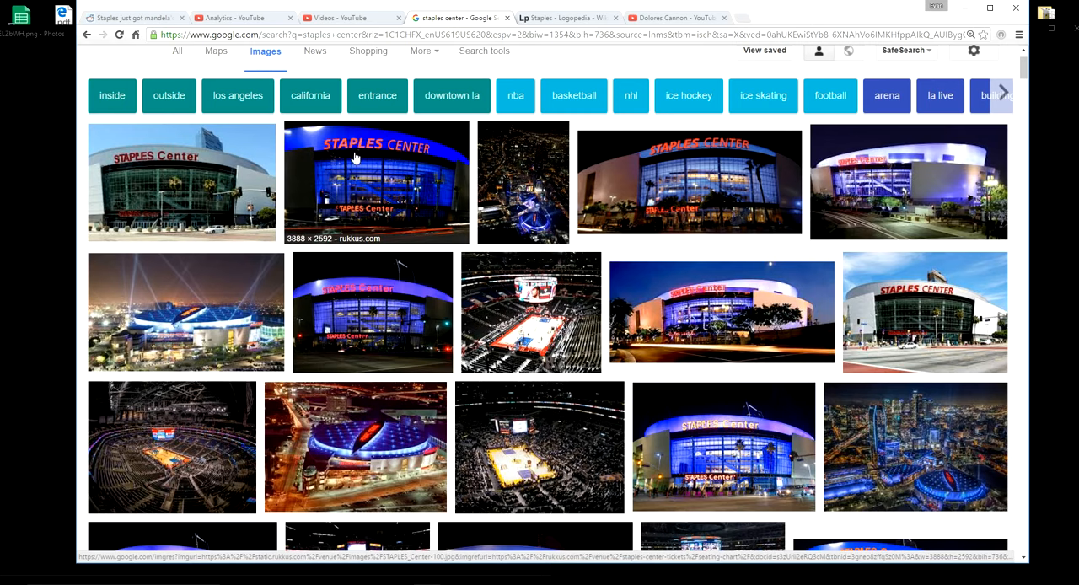
{"action": "mouse_move", "coordinate": [372, 278]}
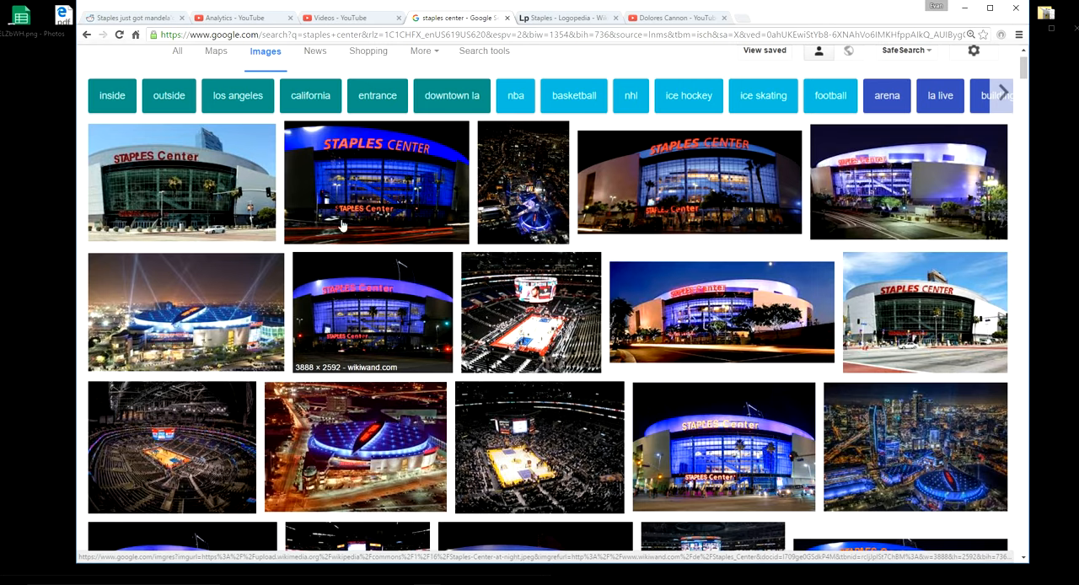
{"action": "mouse_move", "coordinate": [375, 155]}
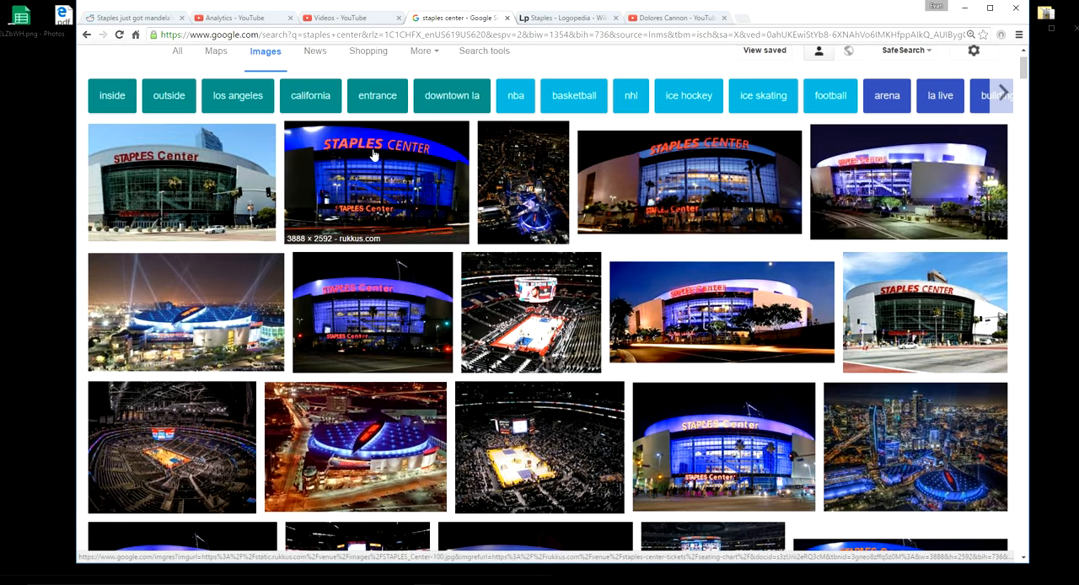
{"action": "scroll", "scroll_direction": "down", "scroll_amount": 3}
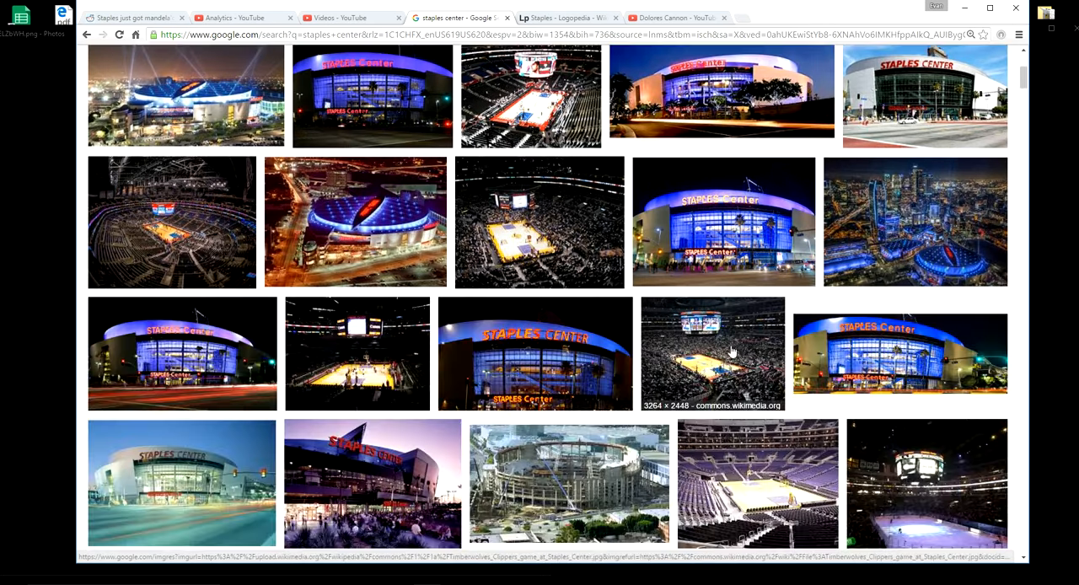
{"action": "scroll", "scroll_direction": "down", "scroll_amount": 3}
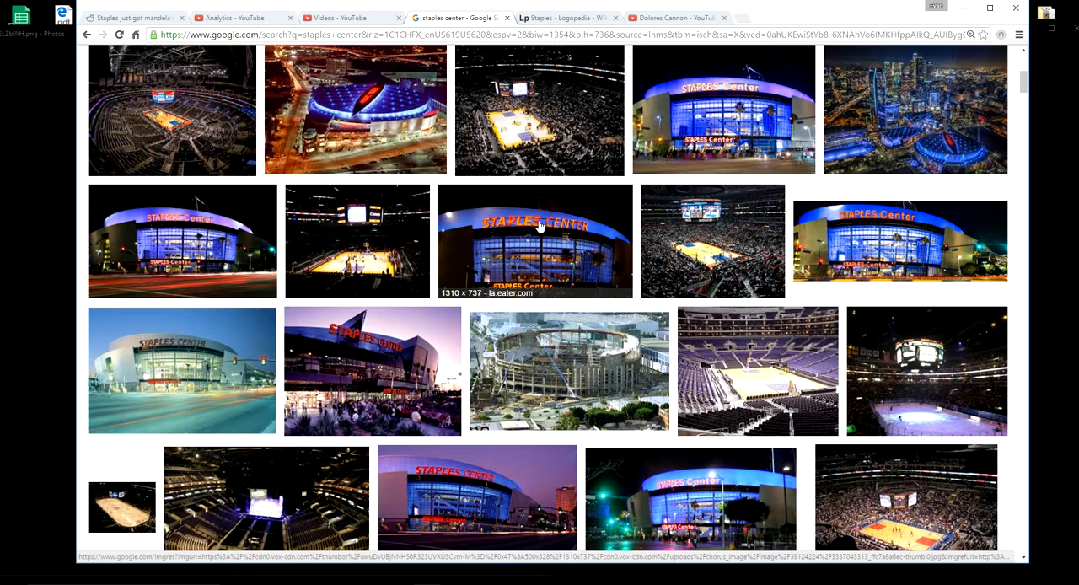
{"action": "mouse_move", "coordinate": [547, 332]}
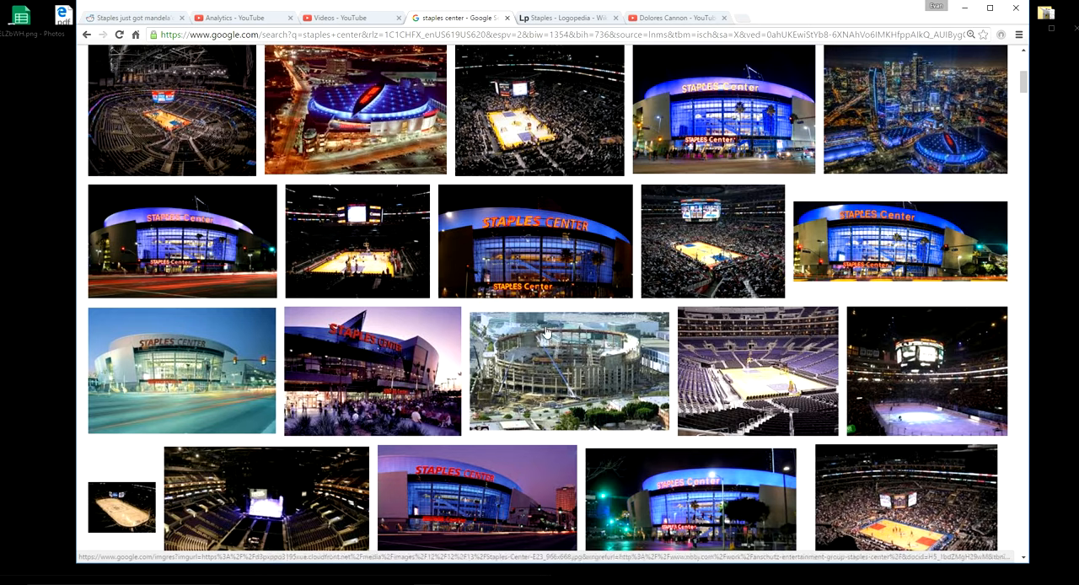
{"action": "mouse_move", "coordinate": [453, 509]}
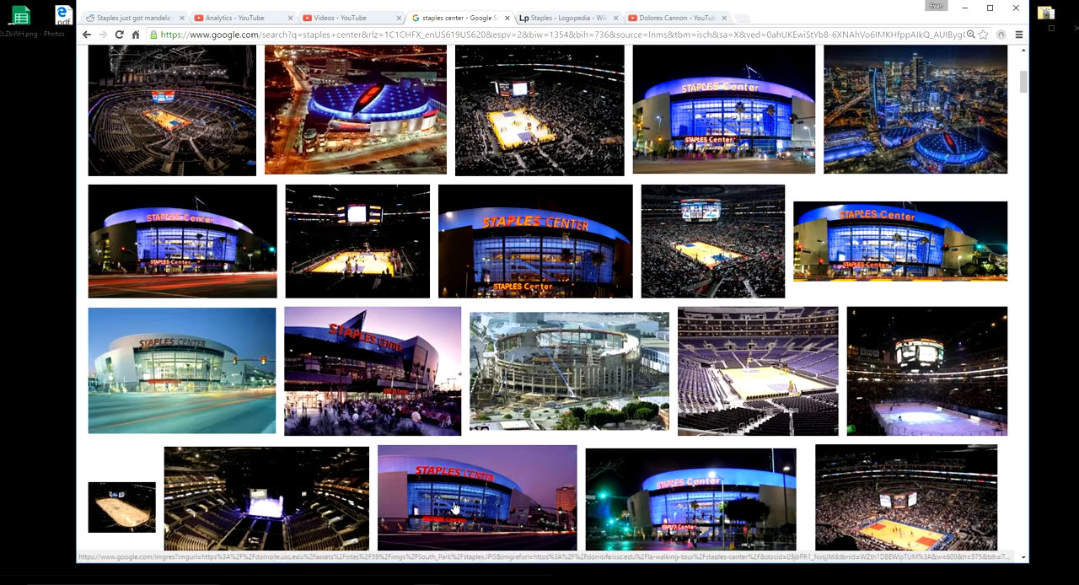
{"action": "scroll", "scroll_direction": "up", "scroll_amount": 3}
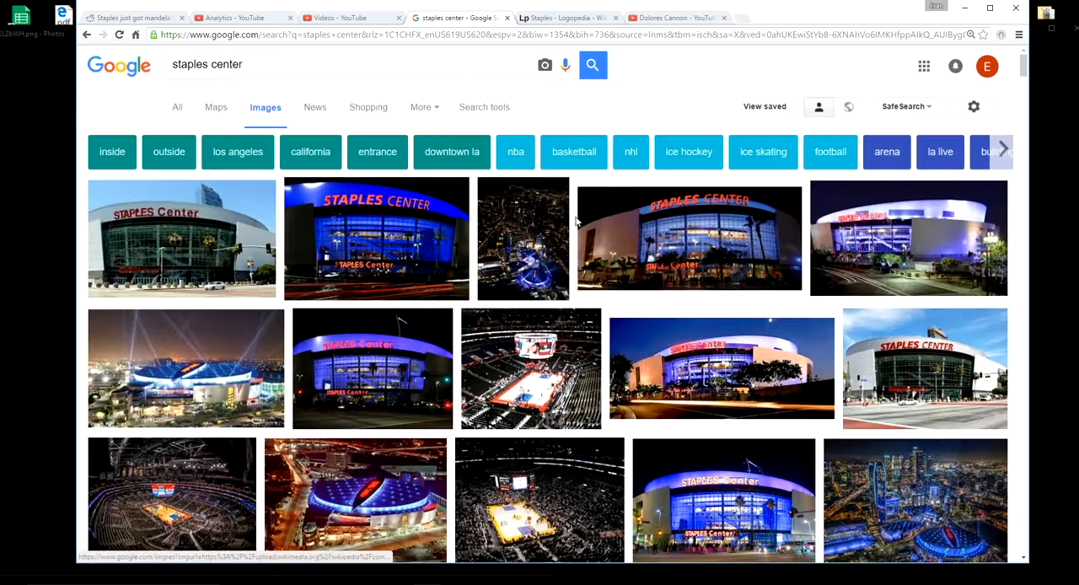
Check the YouTube uploaded-videos list and return to the two Staples logo photos
{"action": "left_click", "coordinate": [346, 17]}
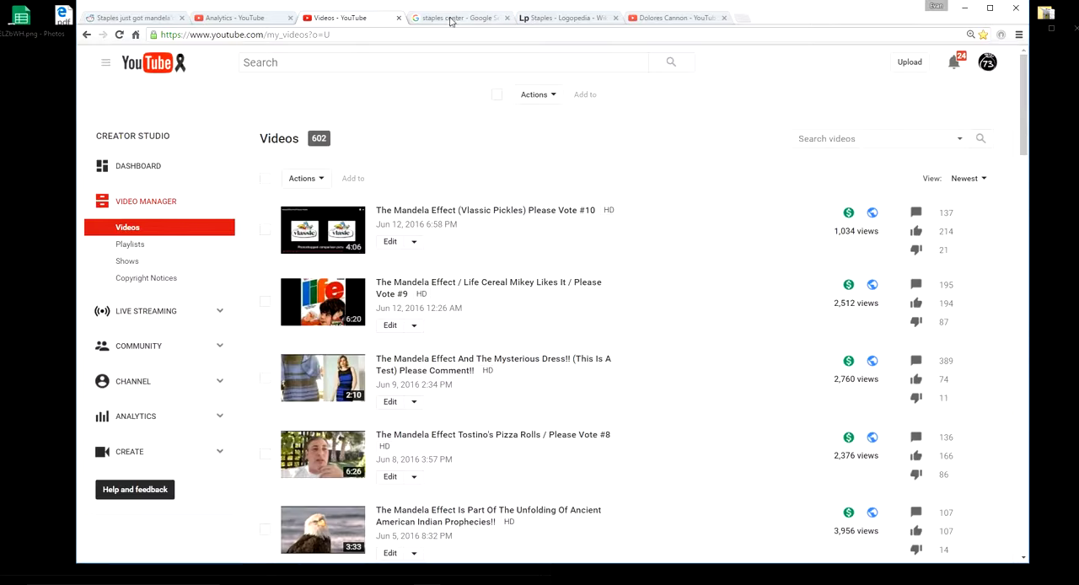
{"action": "left_click", "coordinate": [458, 17]}
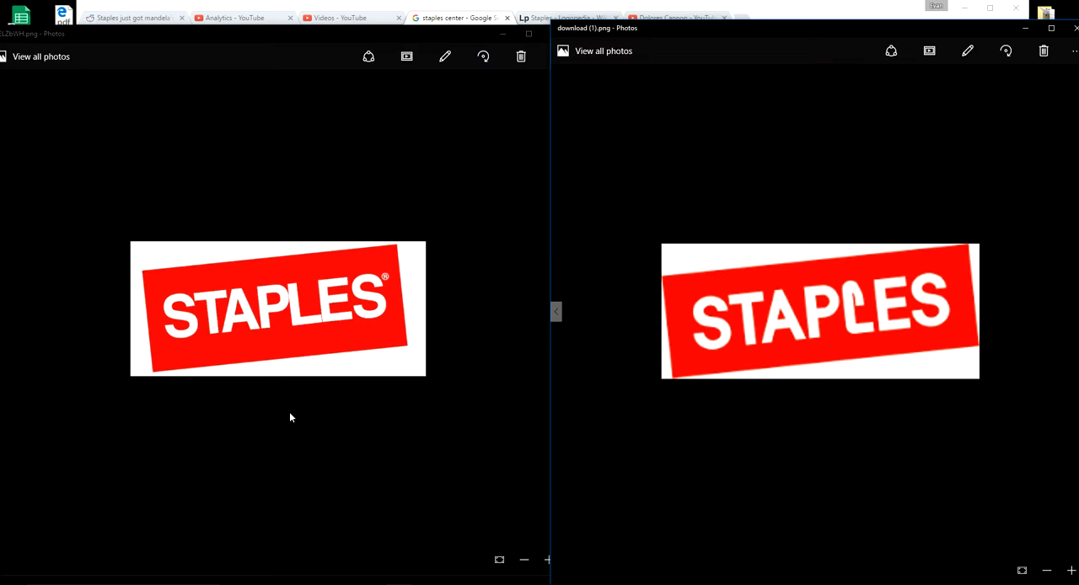
{"action": "mouse_move", "coordinate": [449, 445]}
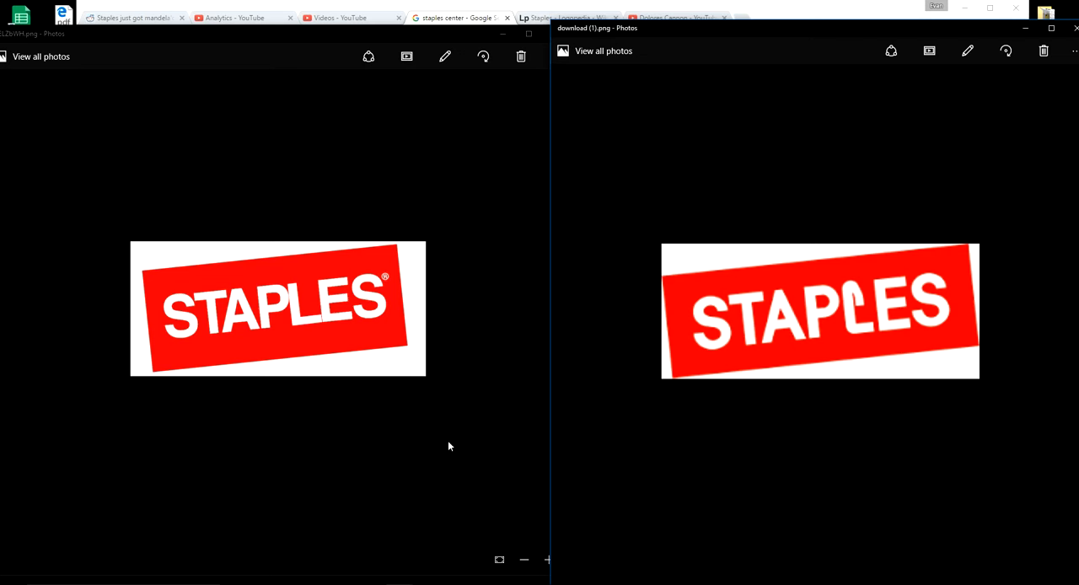
{"action": "mouse_move", "coordinate": [931, 442]}
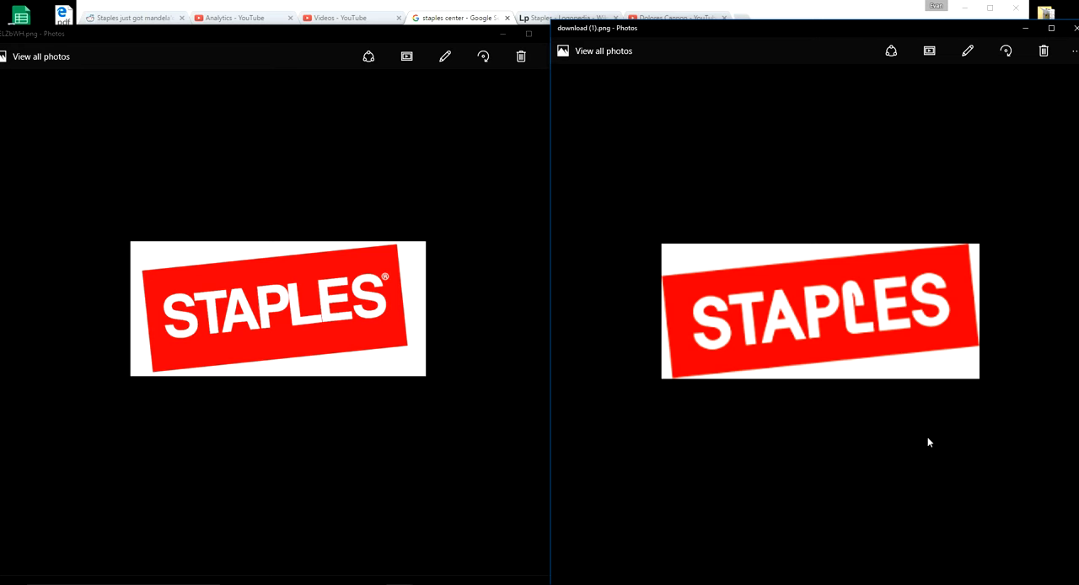
{"action": "mouse_move", "coordinate": [885, 346]}
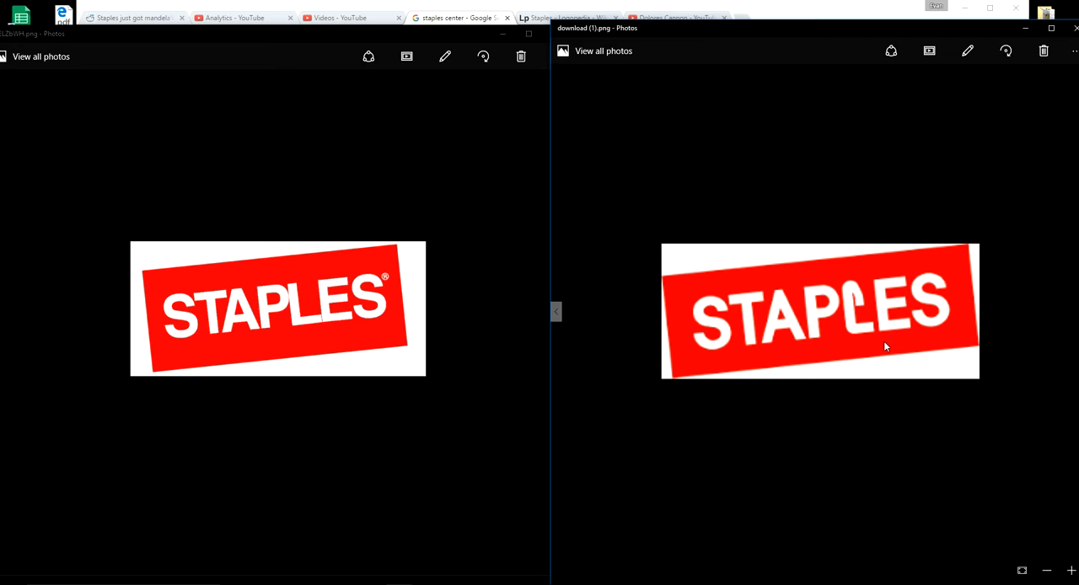